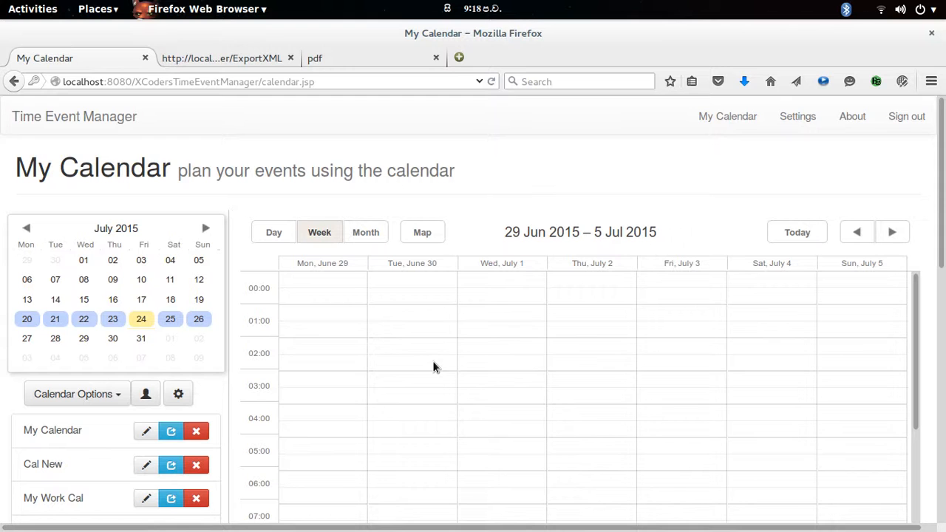
pyautogui.moveTo(742, 361)
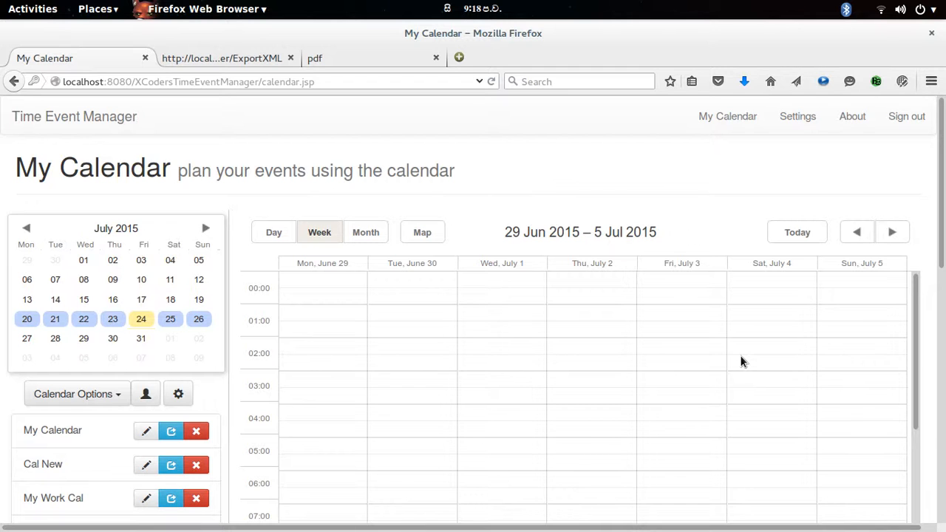
pyautogui.moveTo(376, 345)
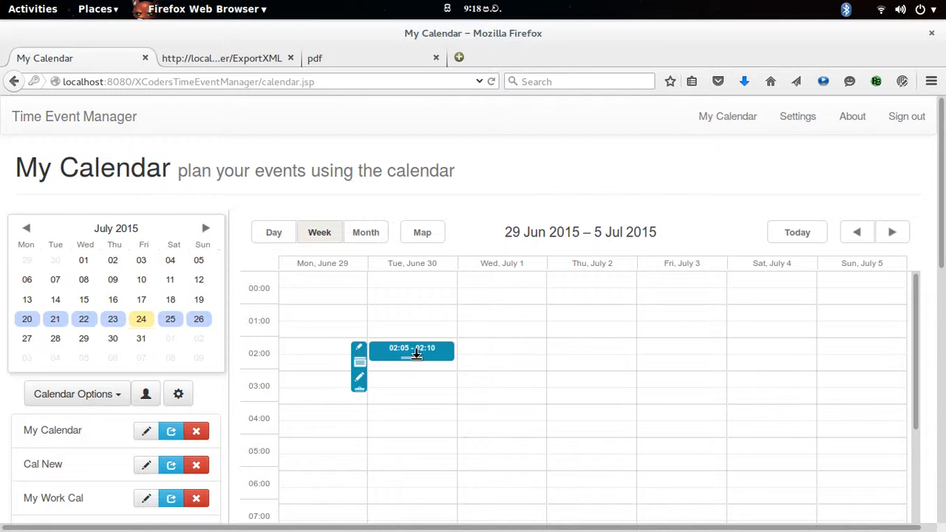
# Set the Meeting event's location to 'office,Colombo,Sri Lanka' and save the event.
pyautogui.click(411, 348)
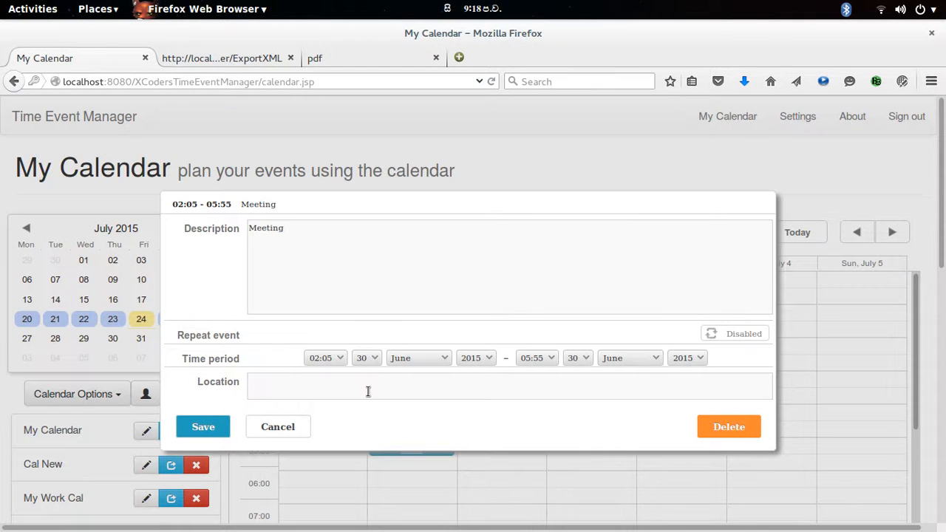
pyautogui.write('office,')
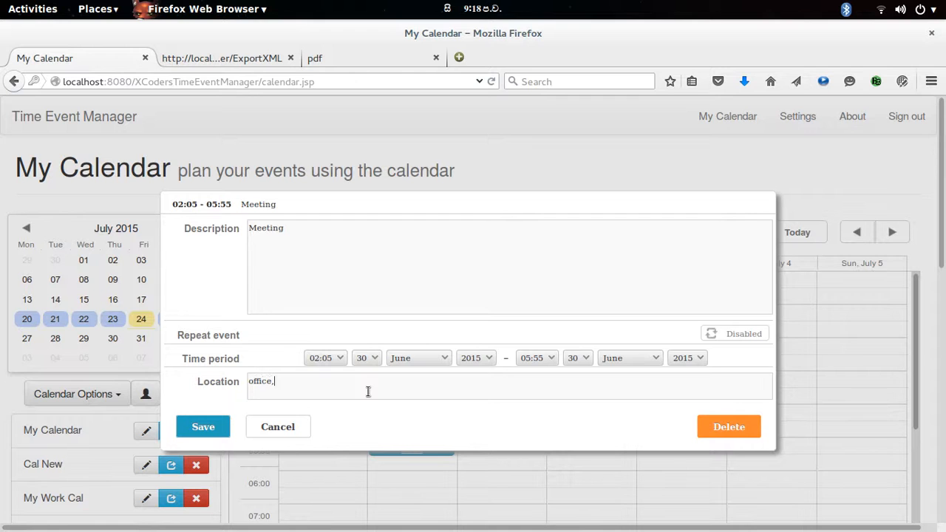
pyautogui.write('Colombo,')
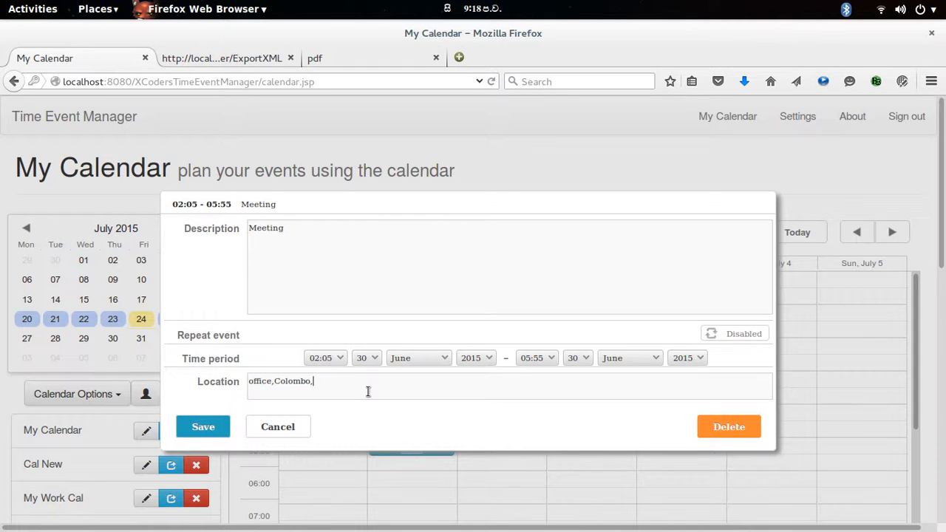
pyautogui.write('Sri La')
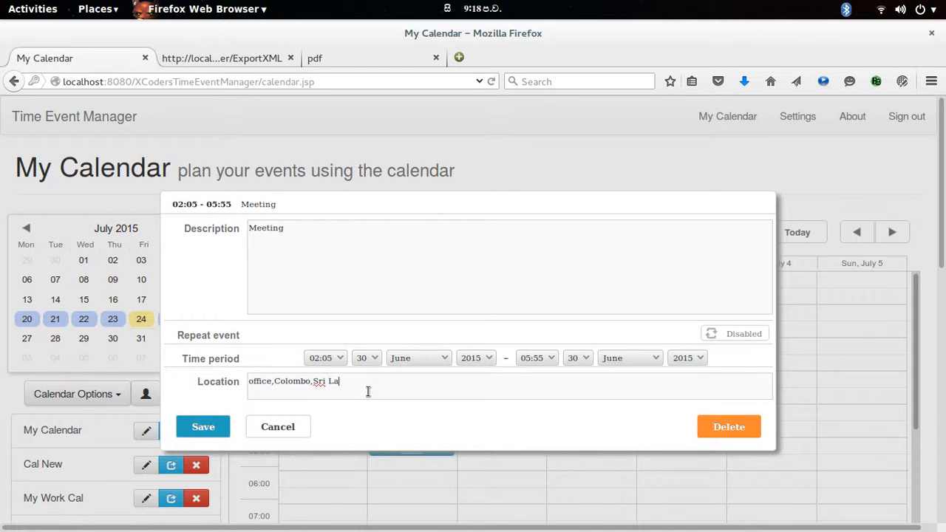
pyautogui.write('nka')
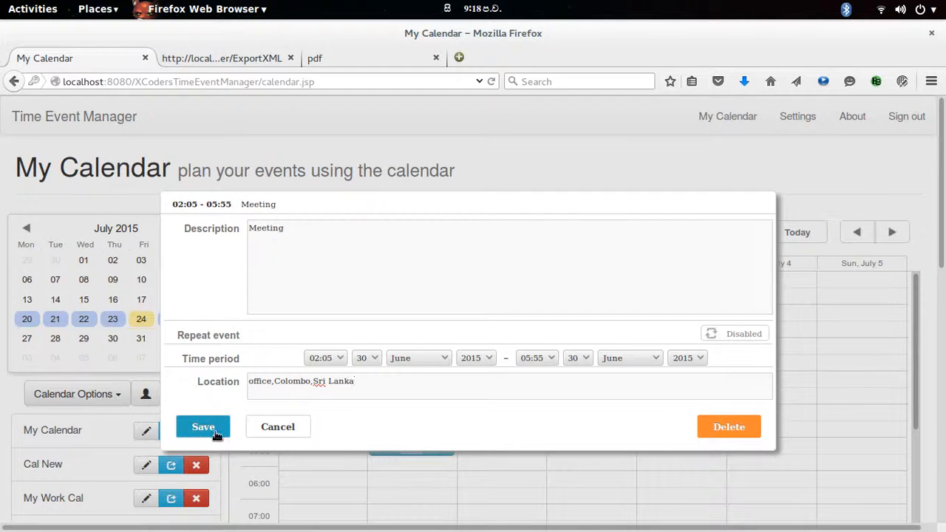
pyautogui.click(202, 425)
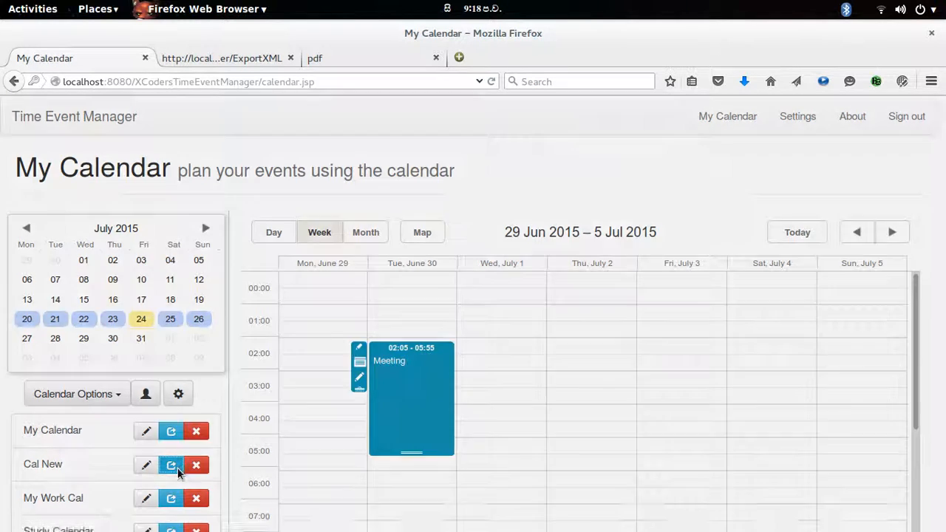
# Add member 'ravindu' to My Work Cal's sharing list and share the calendar.
pyautogui.click(172, 464)
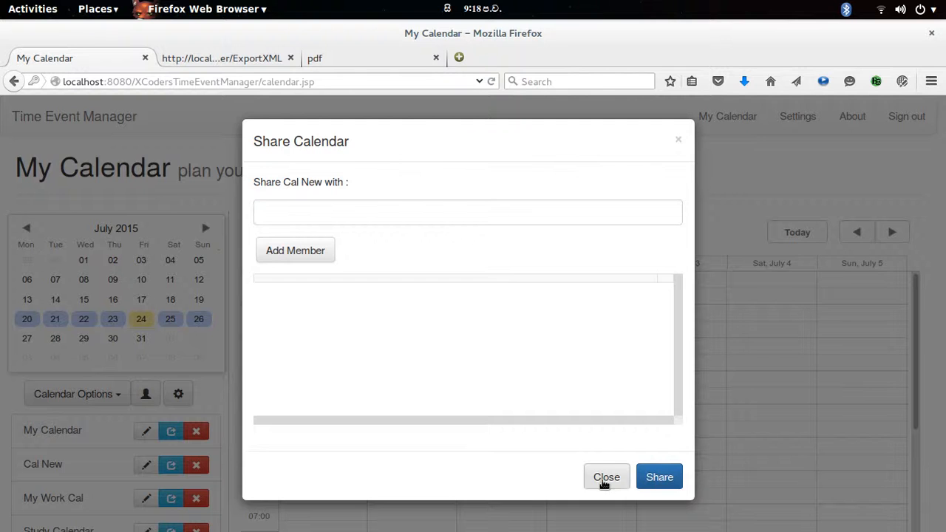
pyautogui.click(606, 476)
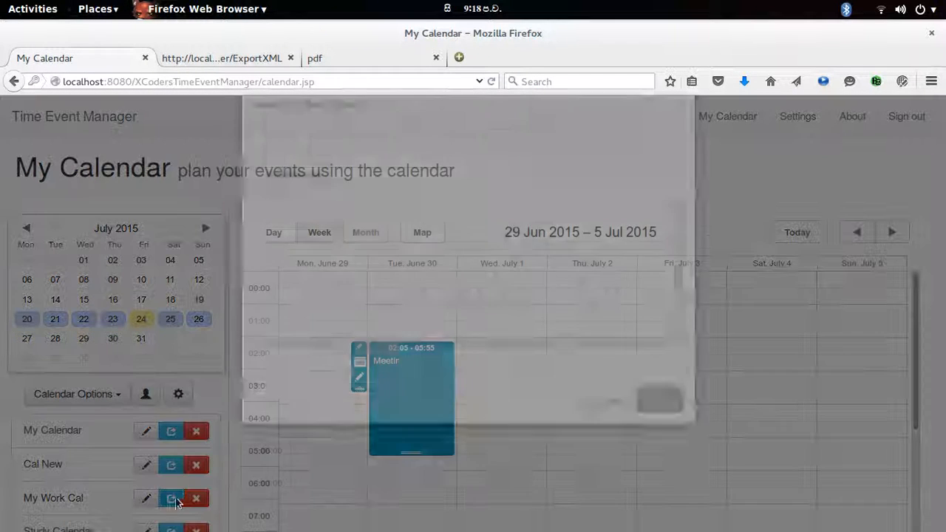
pyautogui.click(172, 497)
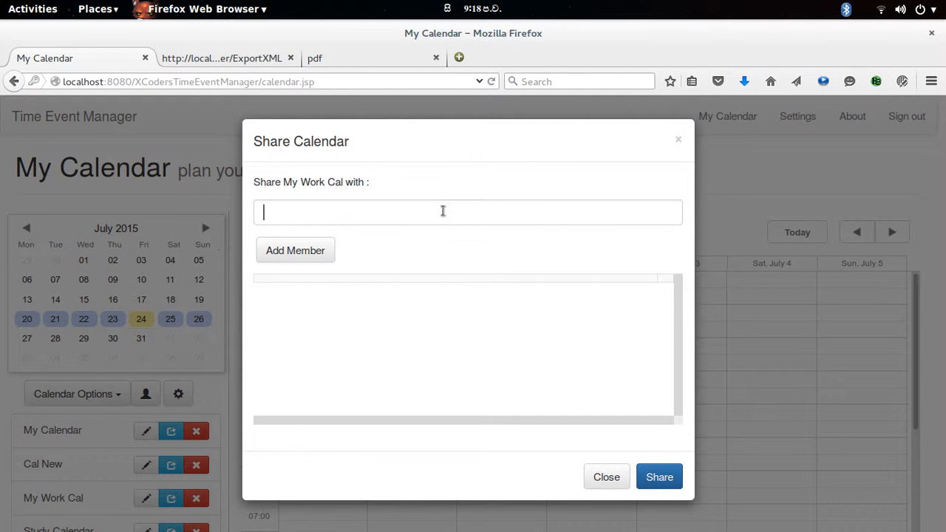
pyautogui.write('ravin')
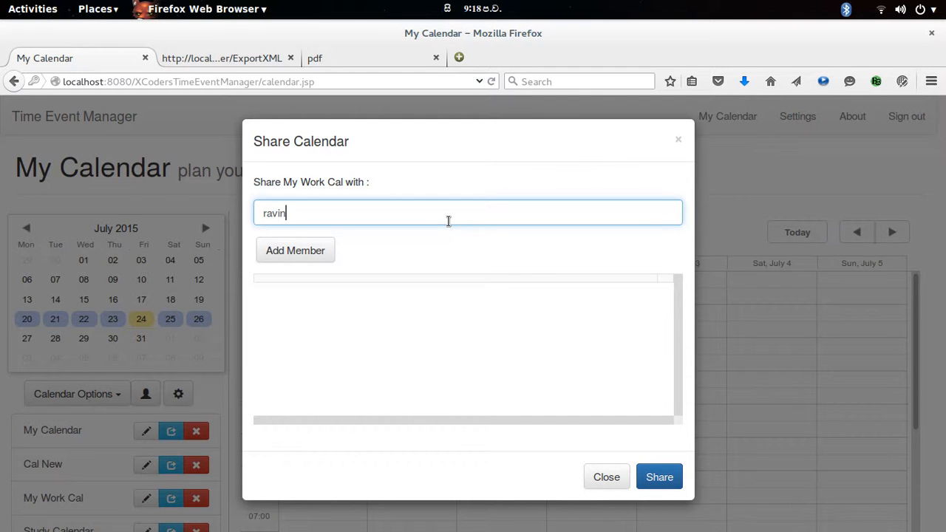
pyautogui.click(295, 250)
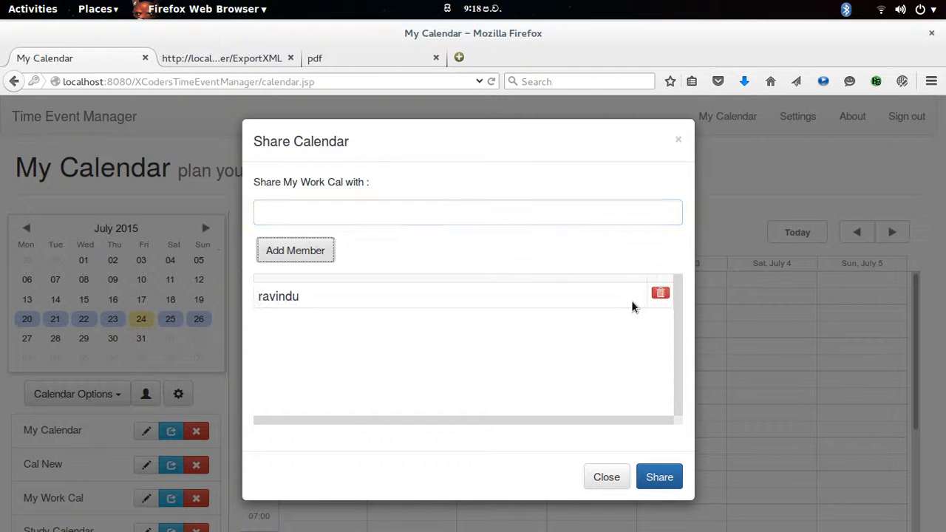
pyautogui.click(606, 476)
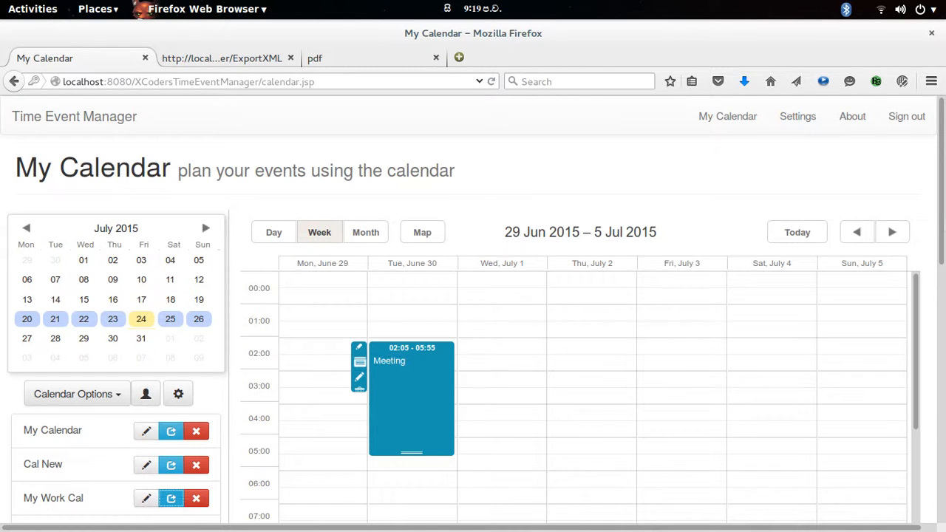
# Sign out and sign in as ravindu, retrying once after a failed login.
pyautogui.click(906, 115)
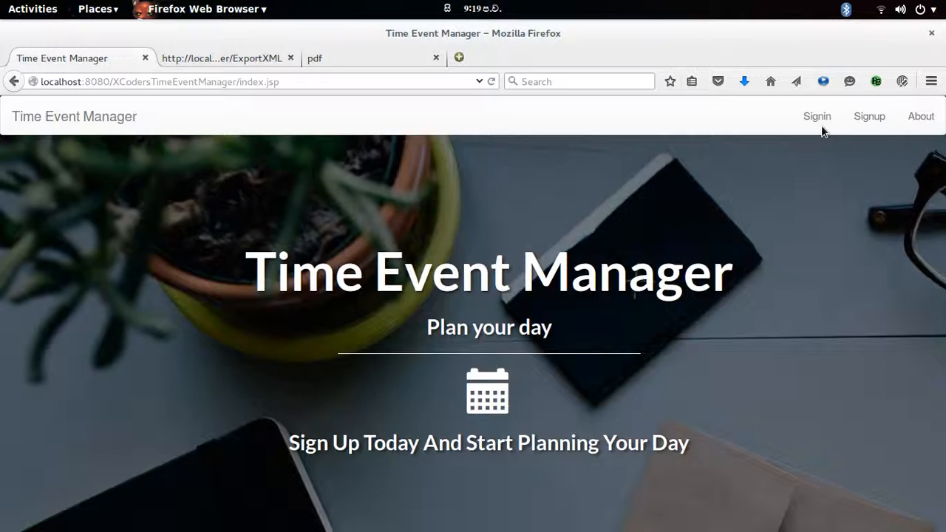
pyautogui.click(815, 115)
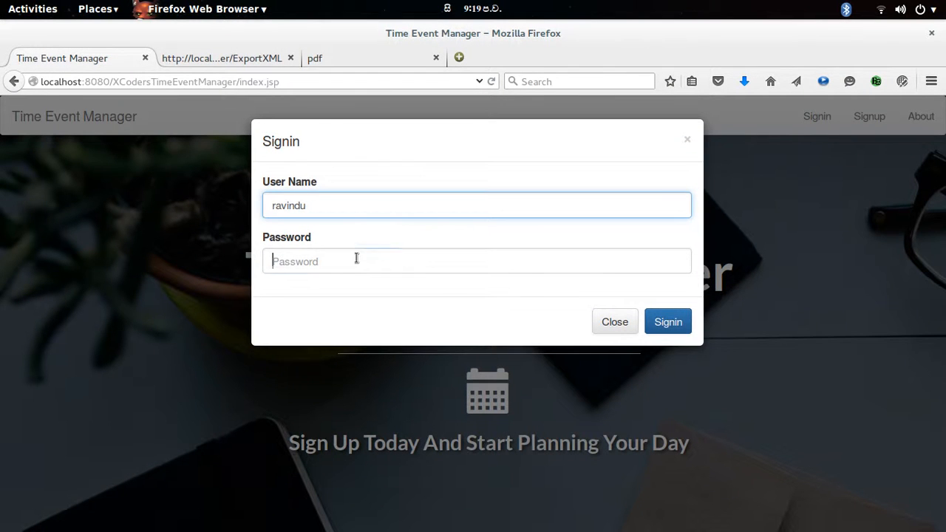
pyautogui.click(668, 322)
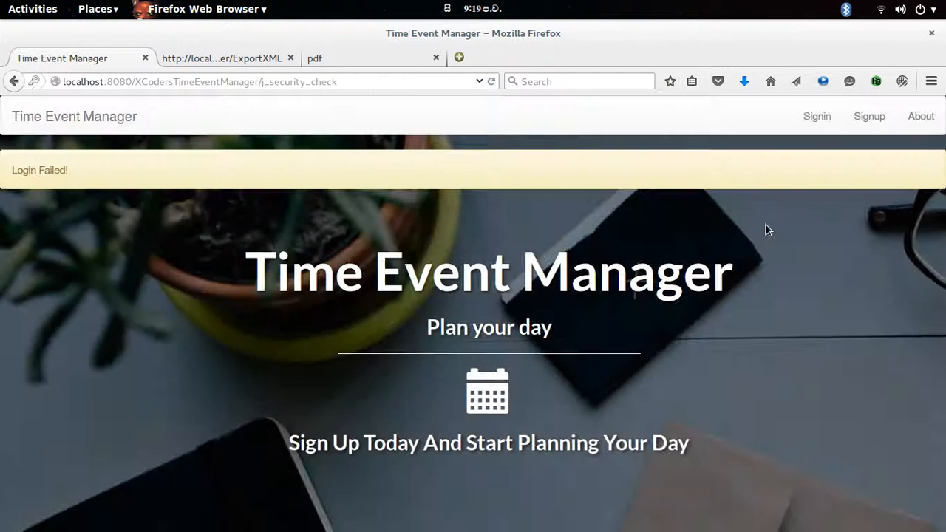
pyautogui.moveTo(816, 115)
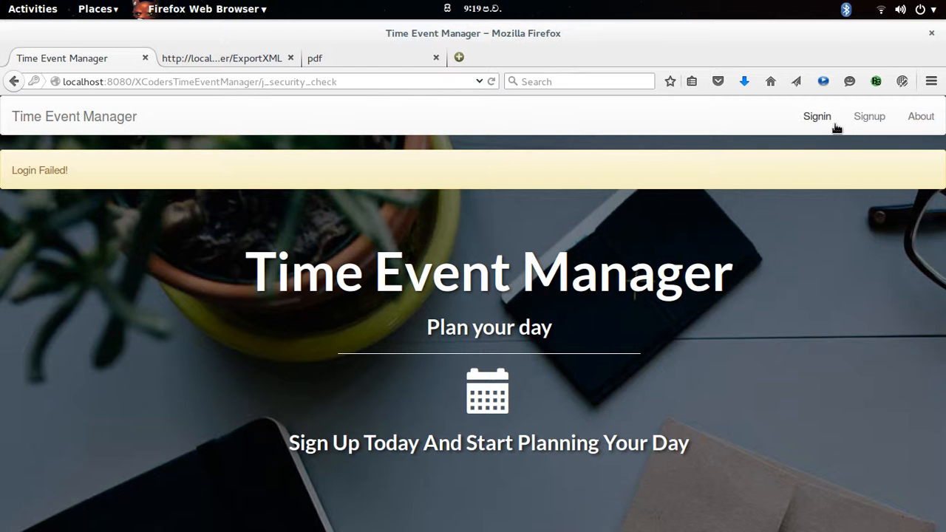
pyautogui.click(816, 115)
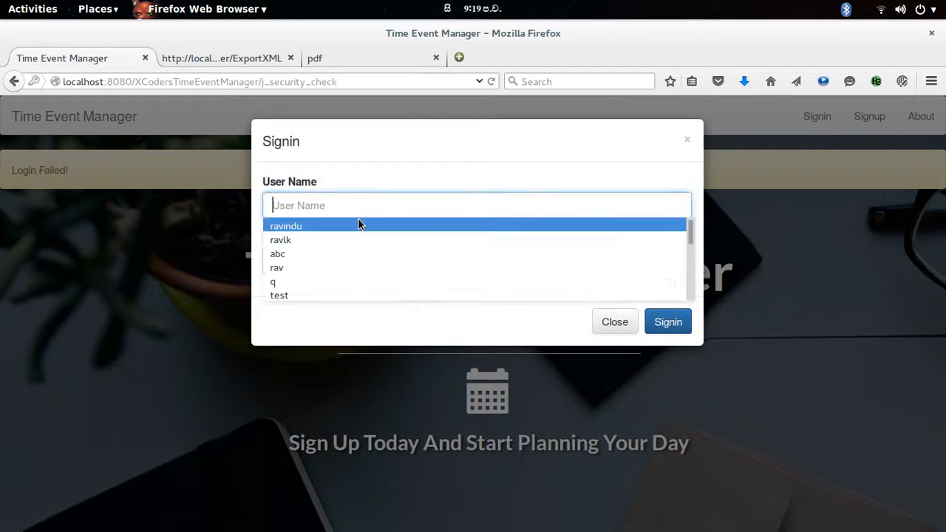
pyautogui.click(287, 225)
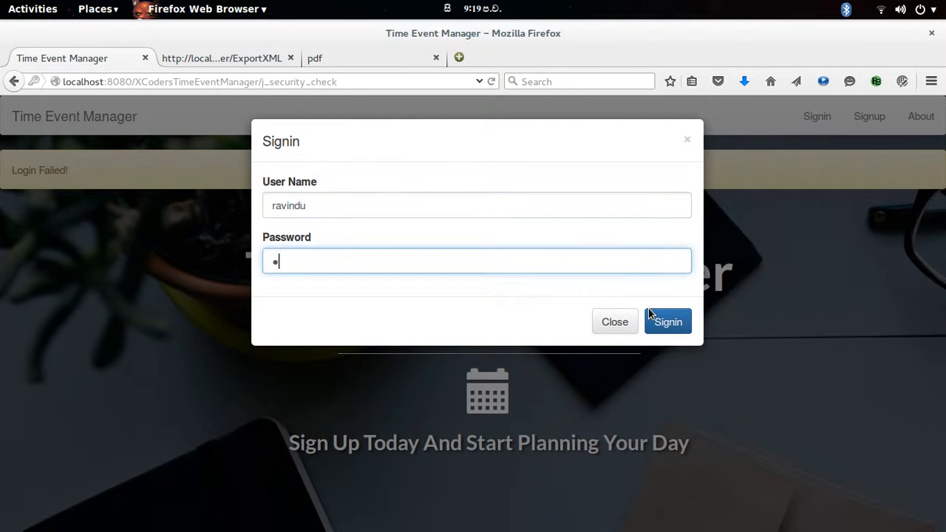
pyautogui.click(668, 322)
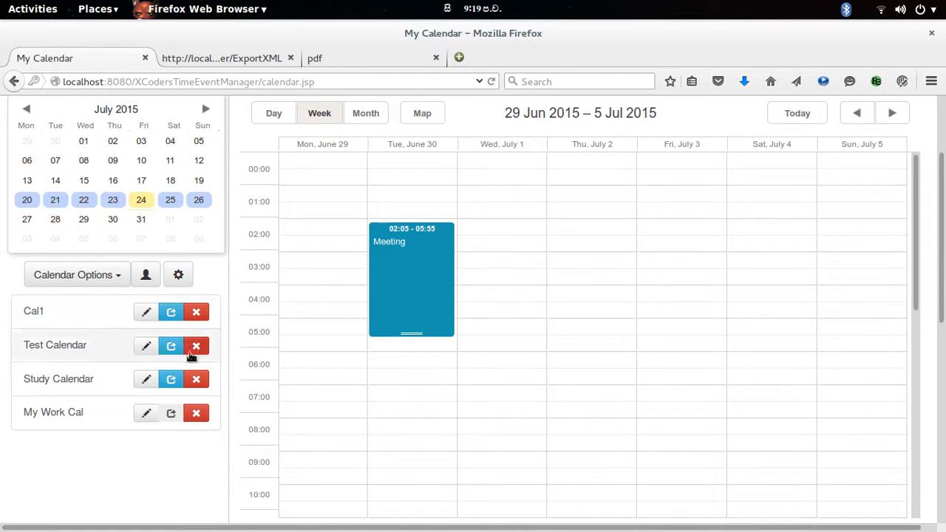
pyautogui.moveTo(172, 412)
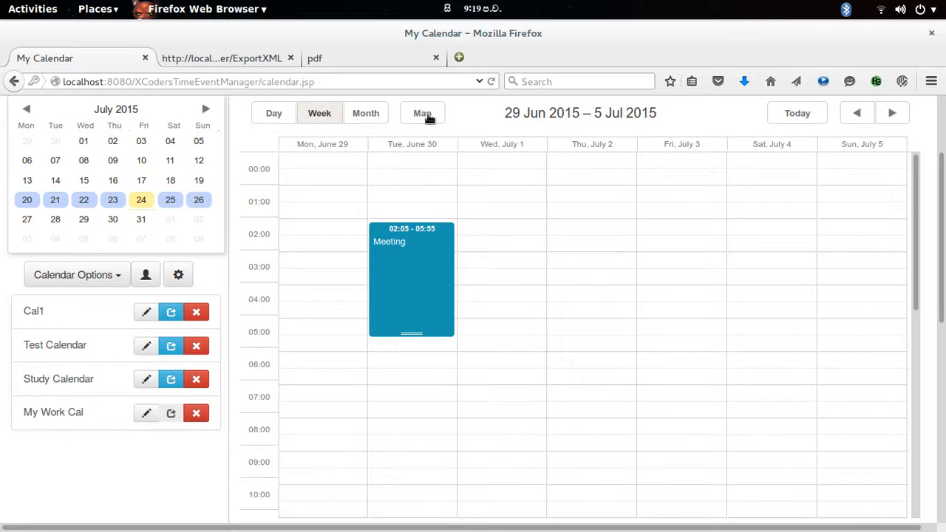
pyautogui.click(423, 112)
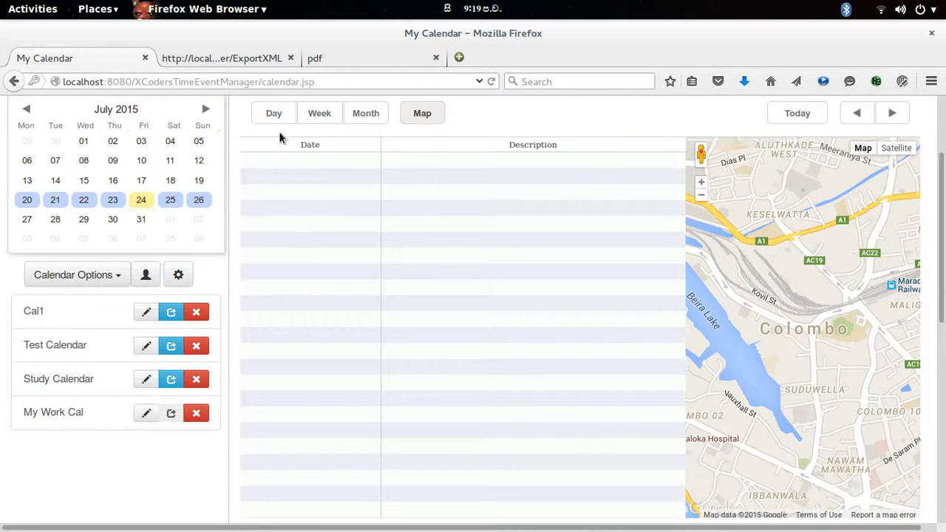
pyautogui.click(319, 112)
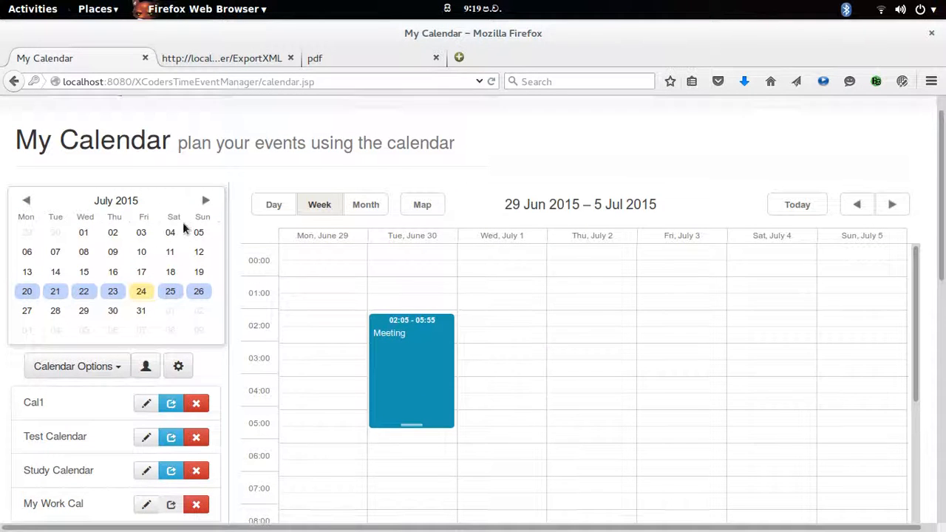